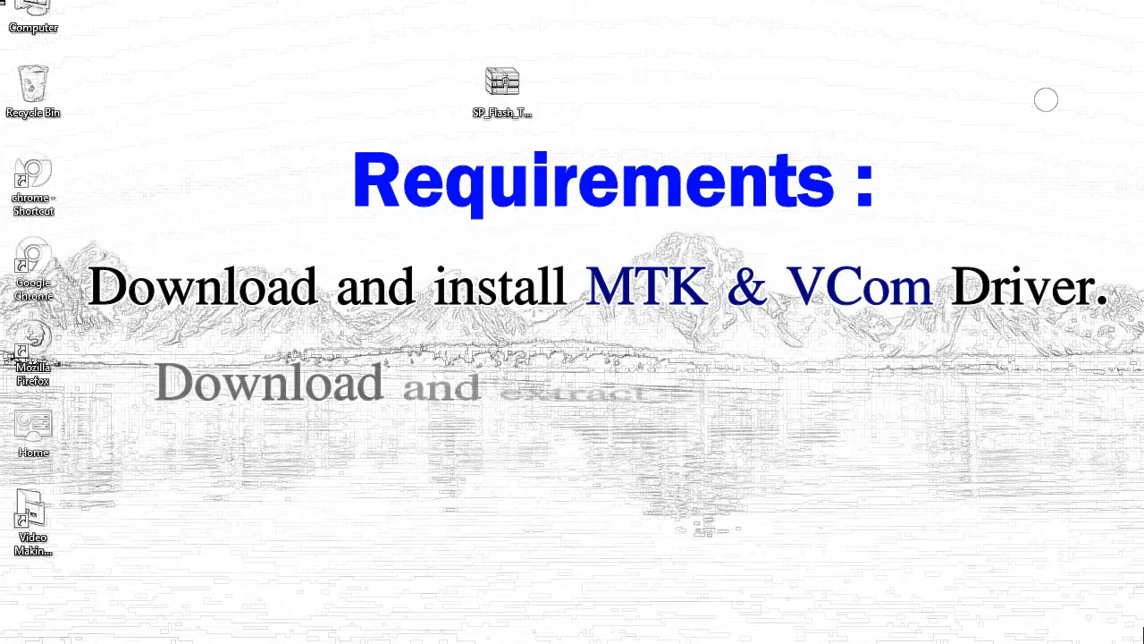
Extract the SP_Flash_Tool zip into an SP_Flash_Tool_v5.1728_Win folder on the desktop.
right_click(502, 85)
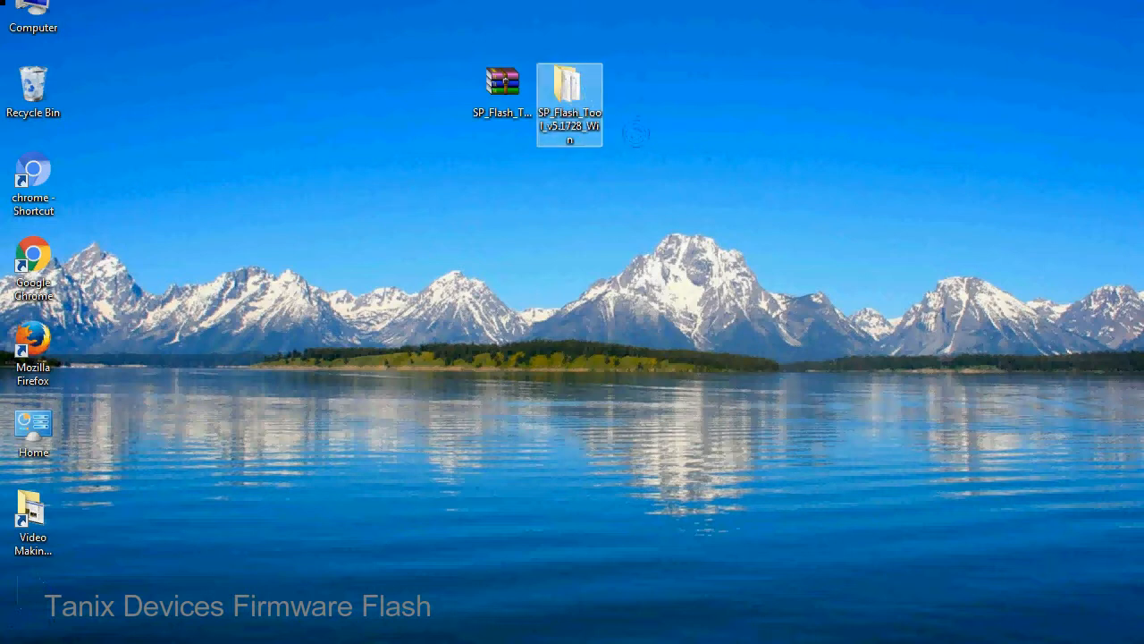
Open the SP_Flash_Tool_v5.1728_Win folder and run flash_tool.exe.
double_click(569, 101)
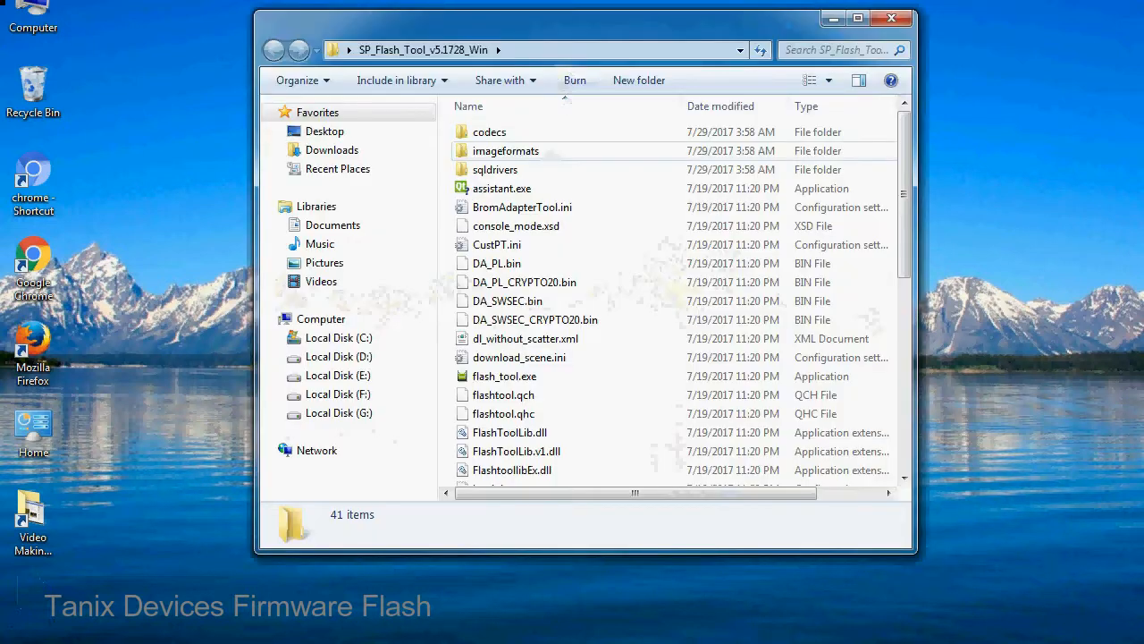
scroll(down, 3)
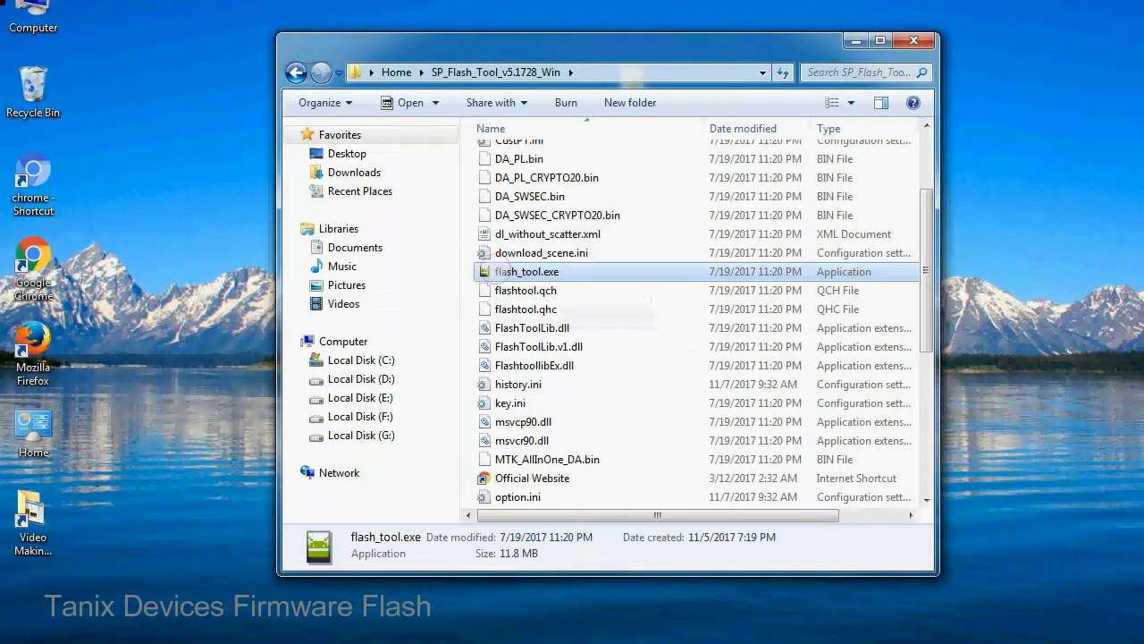
right_click(527, 271)
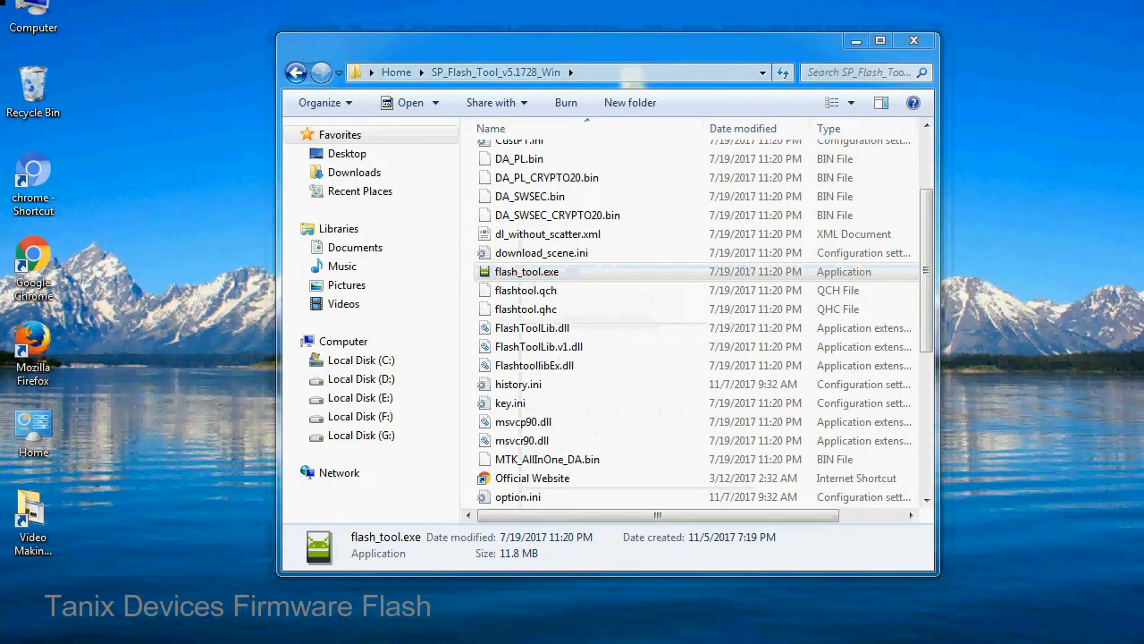
double_click(525, 271)
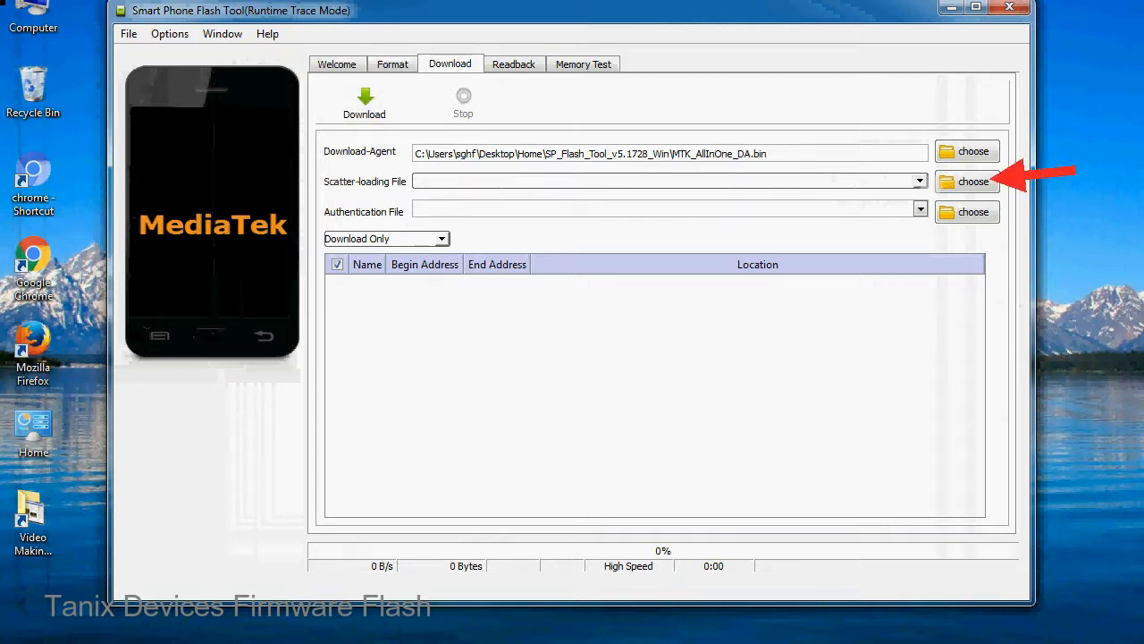
Open the Scatter-loading File chooser on the Download tab.
click(972, 182)
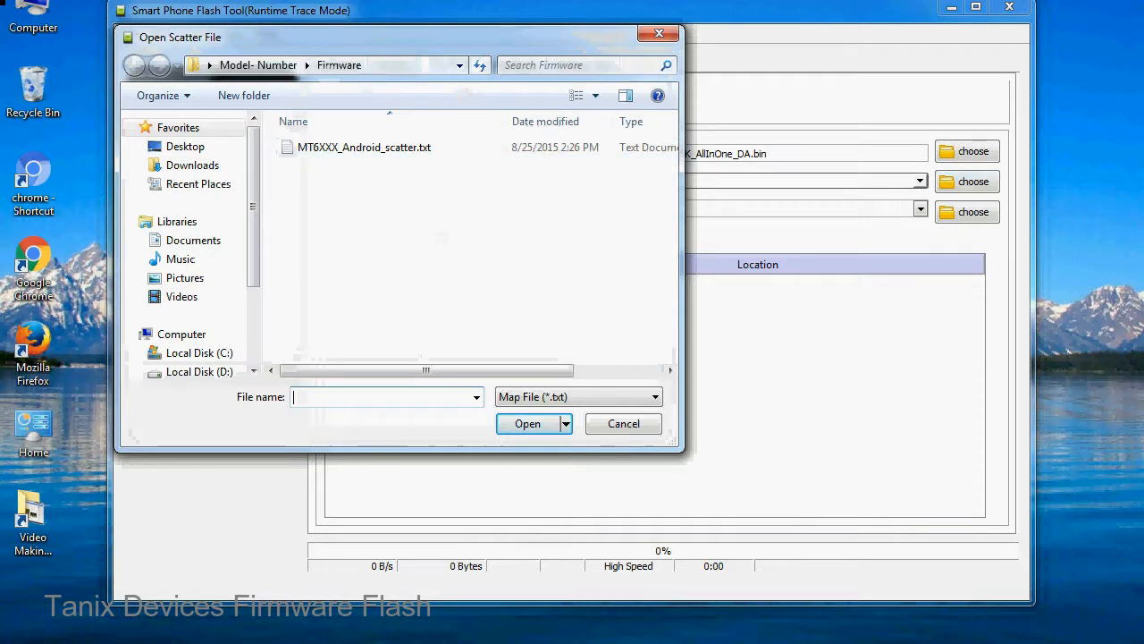
Load MT6XXX_Android_scatter.txt as the scatter-loading file.
click(364, 147)
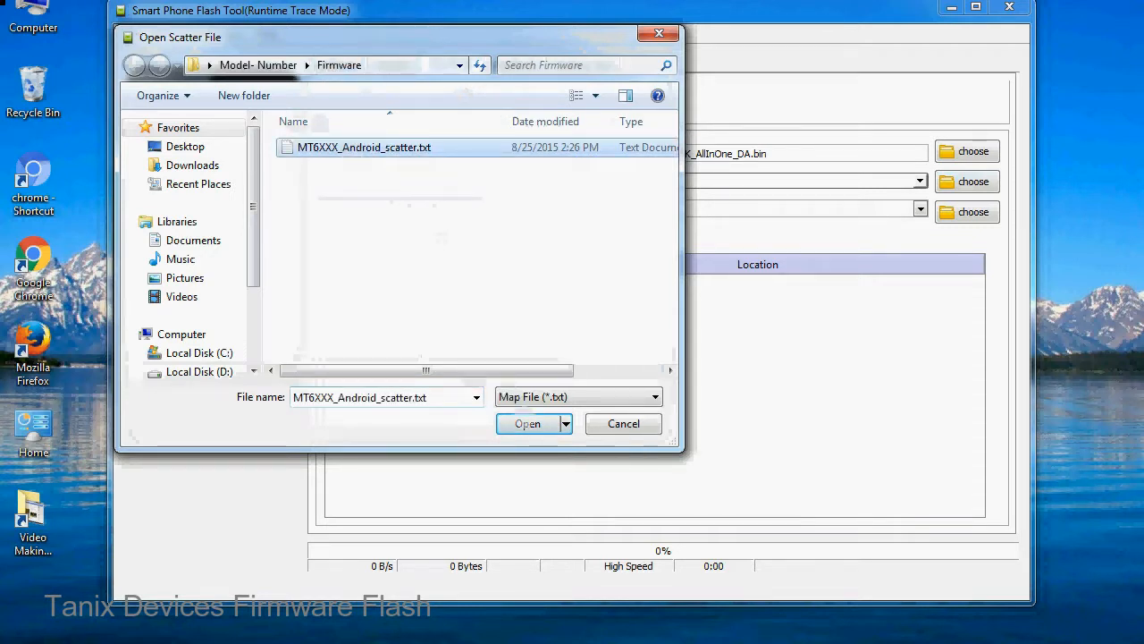
click(527, 423)
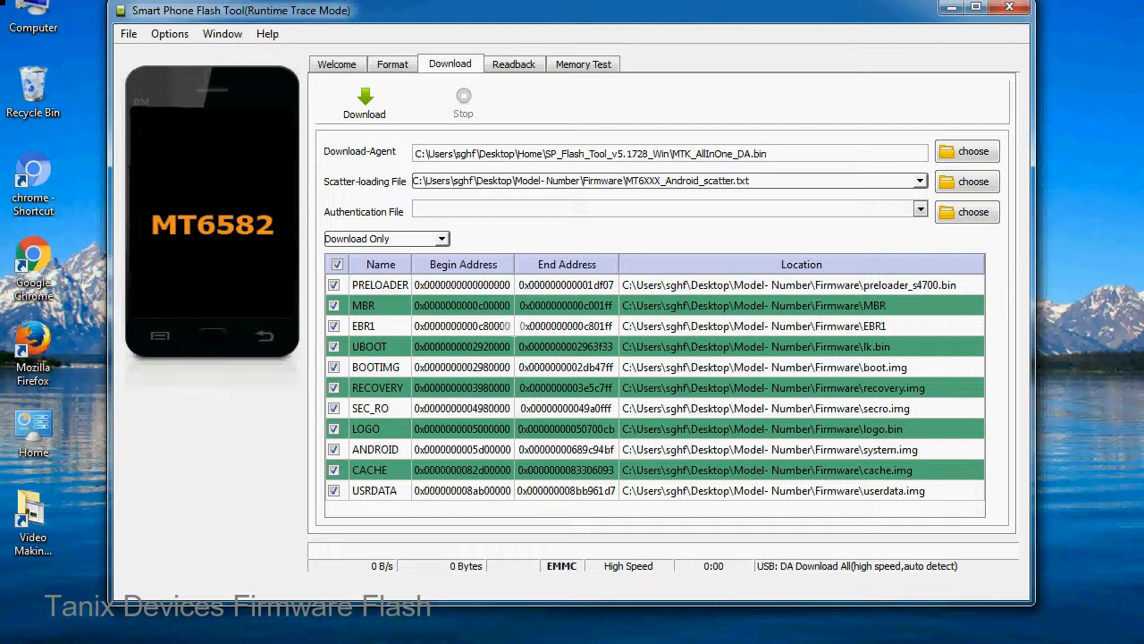
Start the download to flash the listed MT6582 partitions.
click(364, 99)
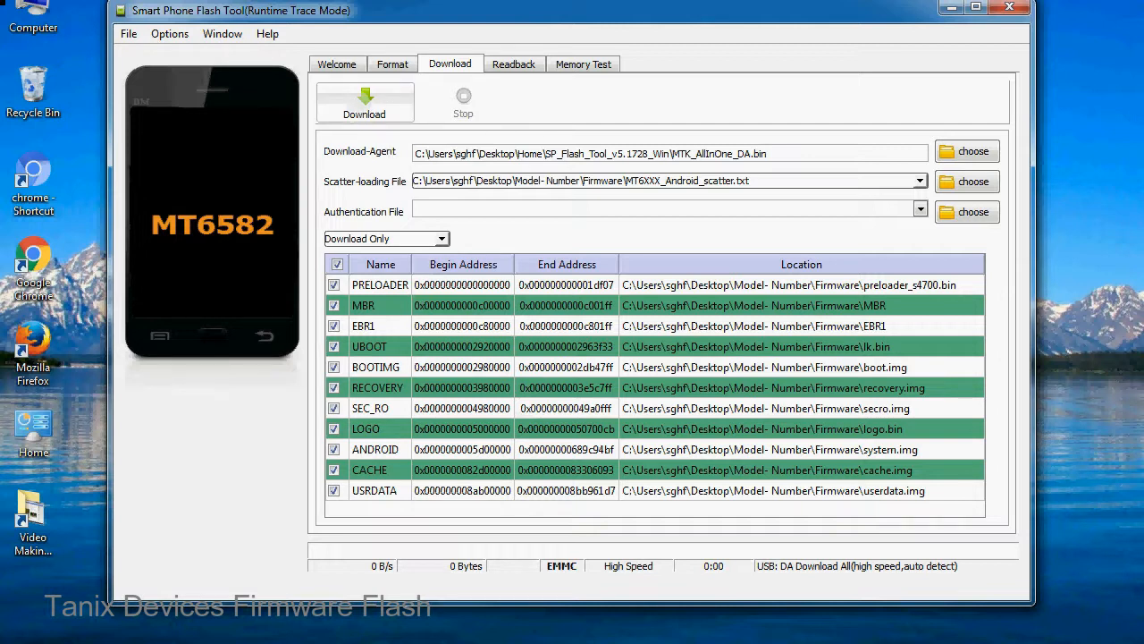
click(364, 101)
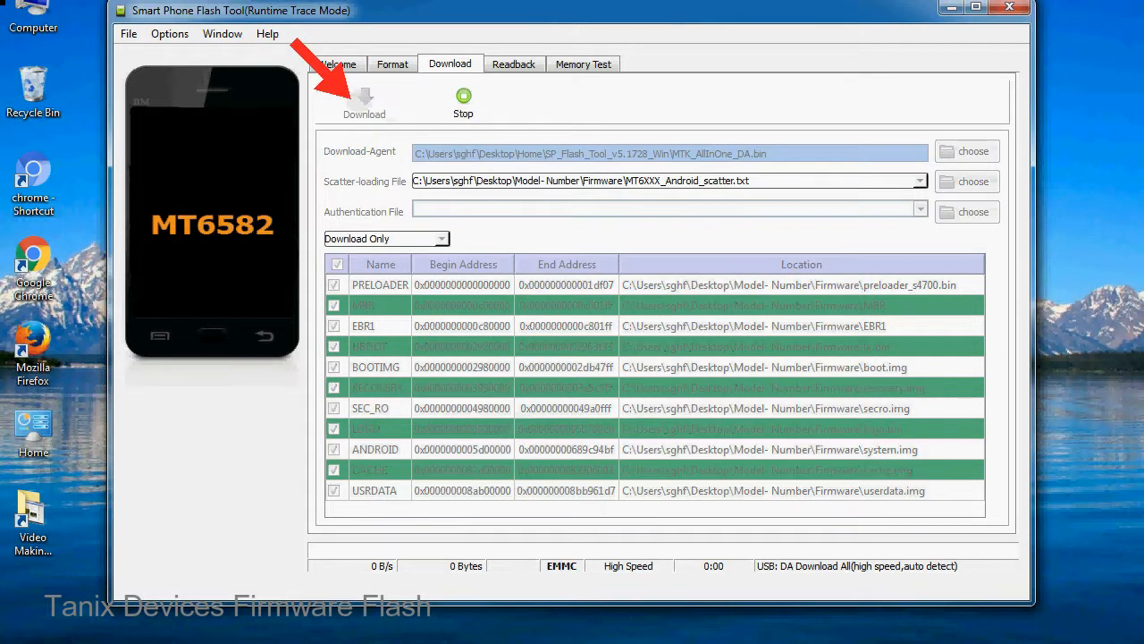
click(364, 98)
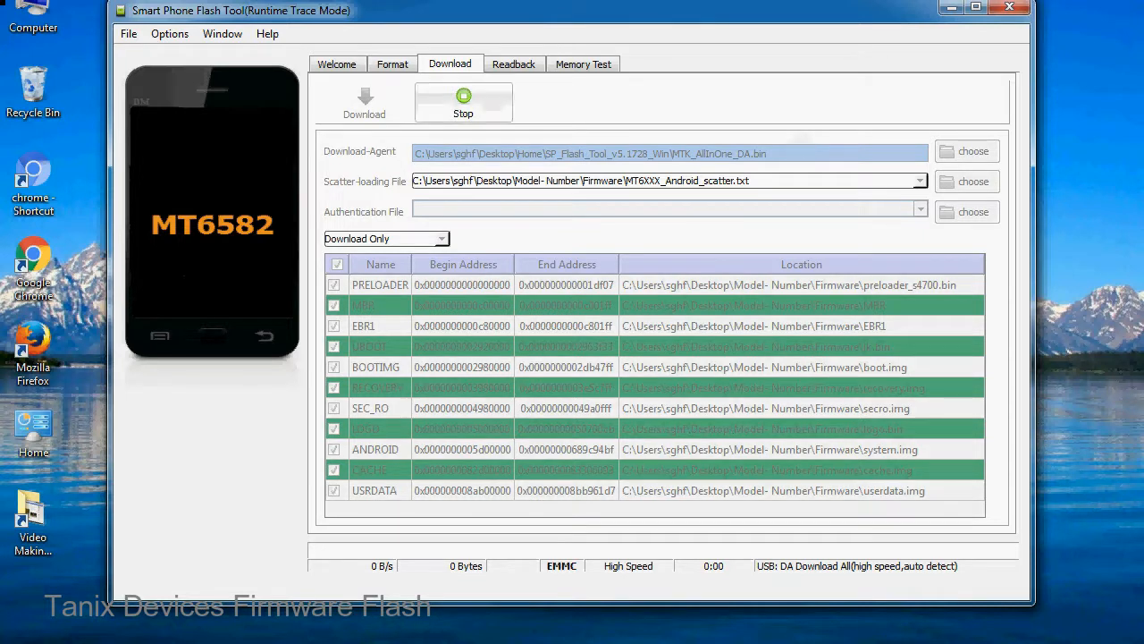